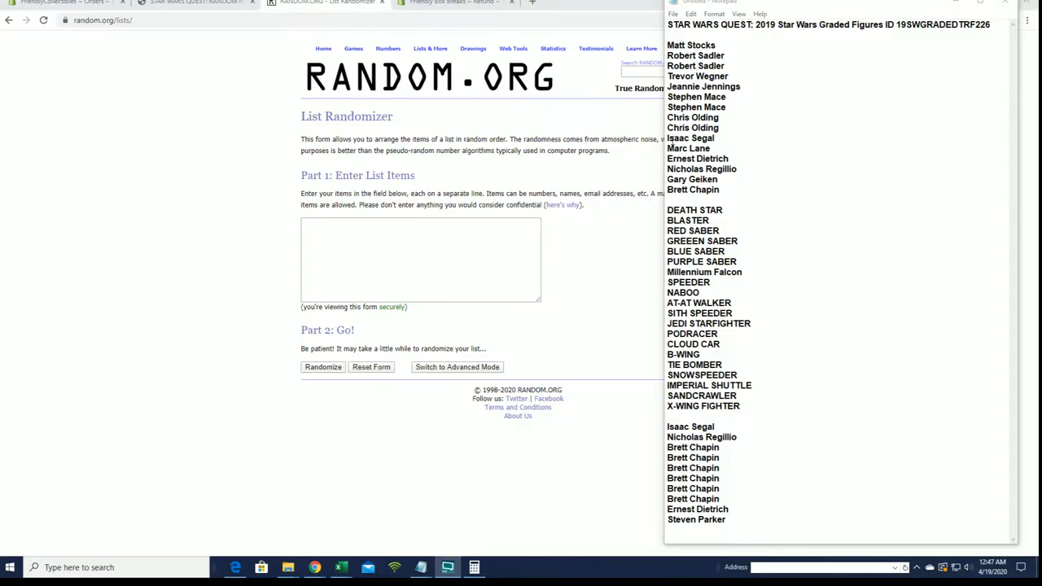
Step: Copy the last ten names from Notepad into the List Randomizer box
left_click_drag(666, 44, 724, 117)
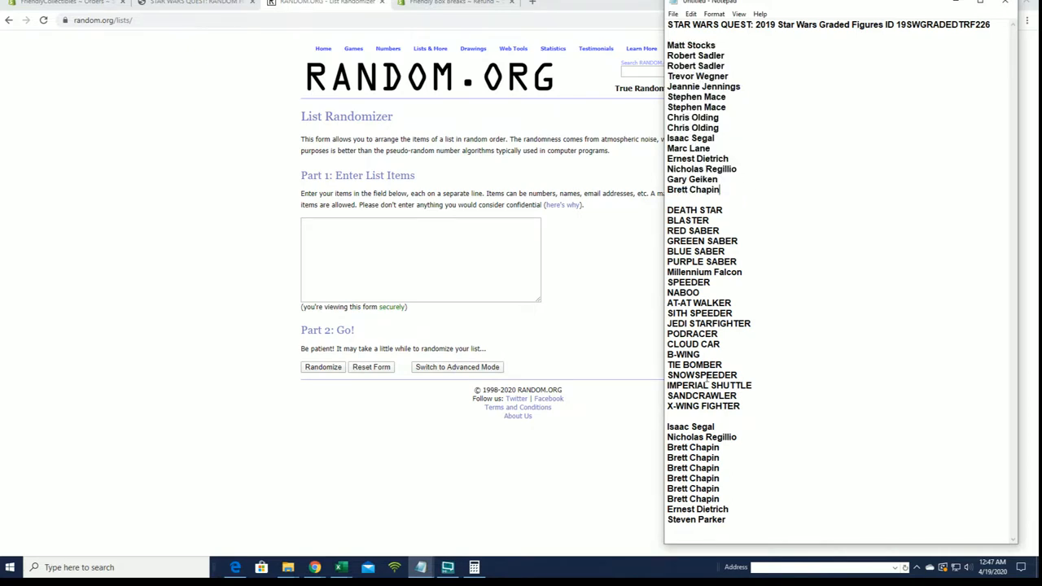
left_click_drag(690, 427, 729, 520)
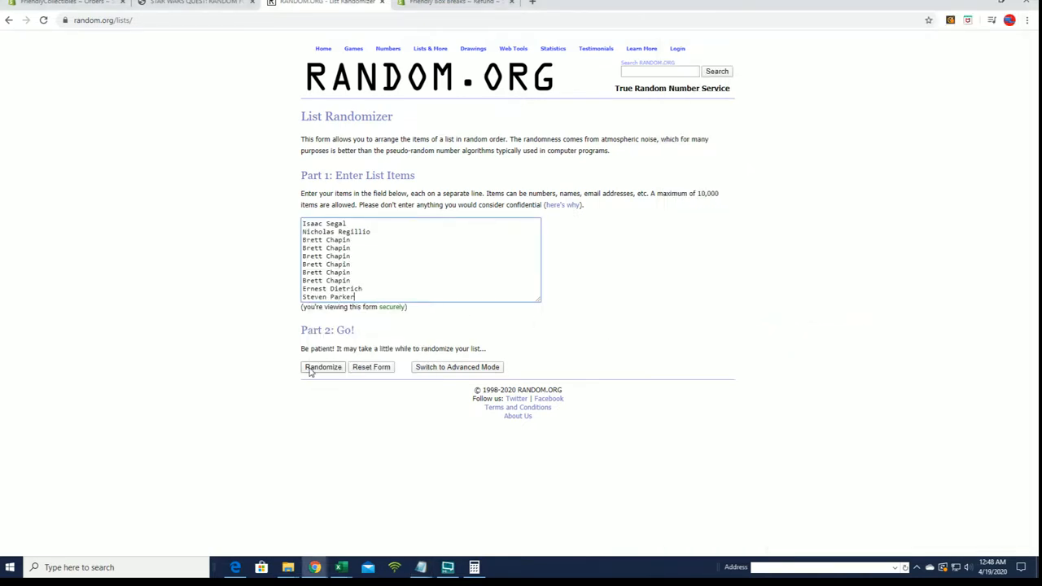
Step: Shuffle the ten names repeatedly, then copy the first five shuffled names
left_click(322, 367)
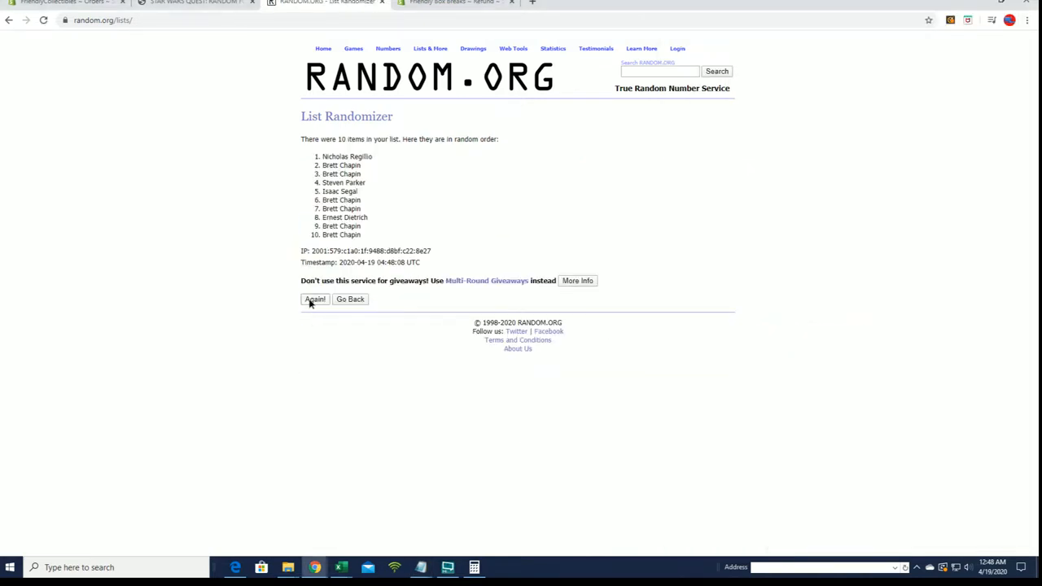
left_click(315, 299)
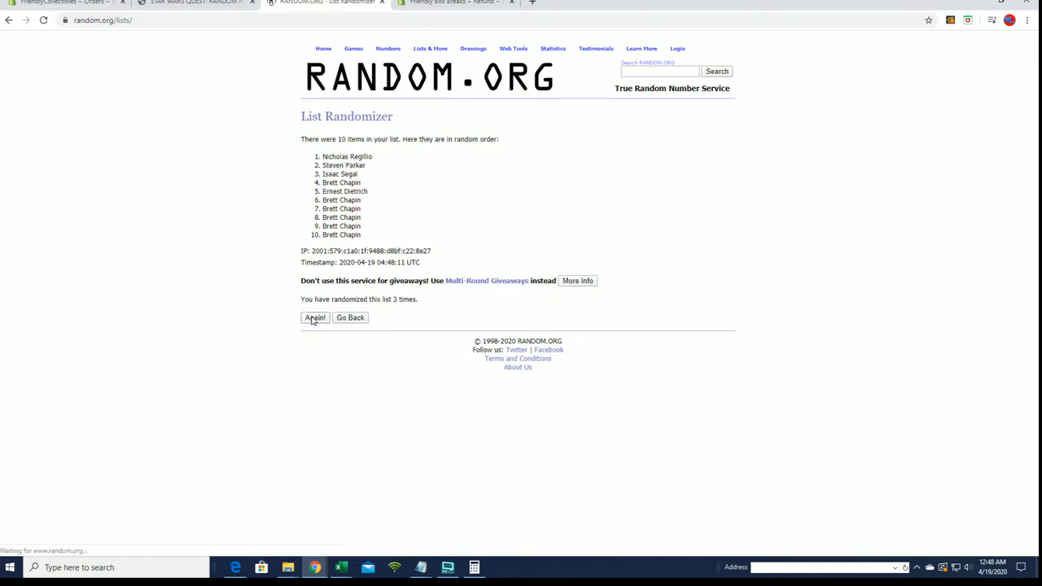
left_click(314, 318)
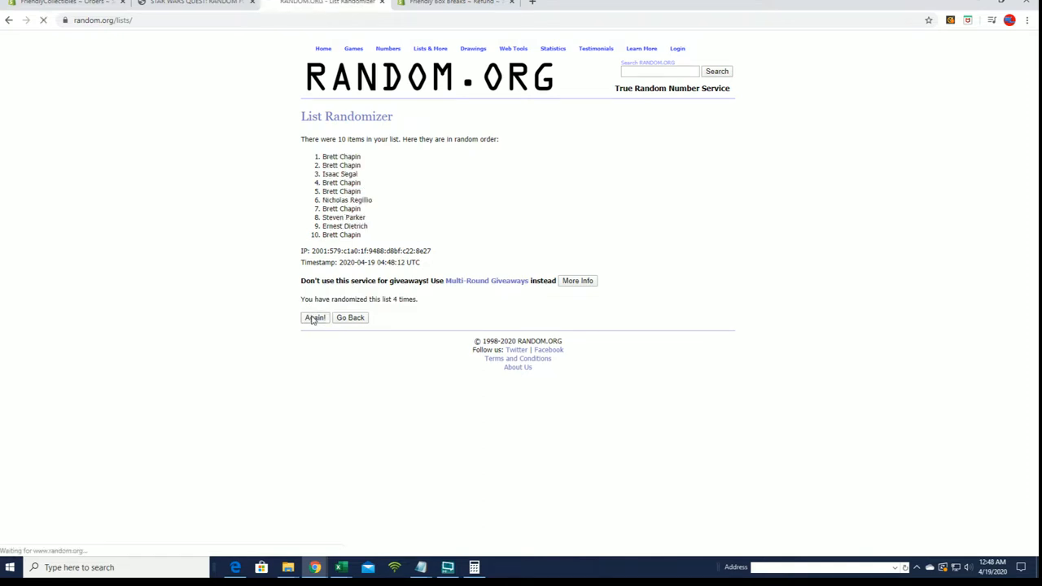
left_click(314, 317)
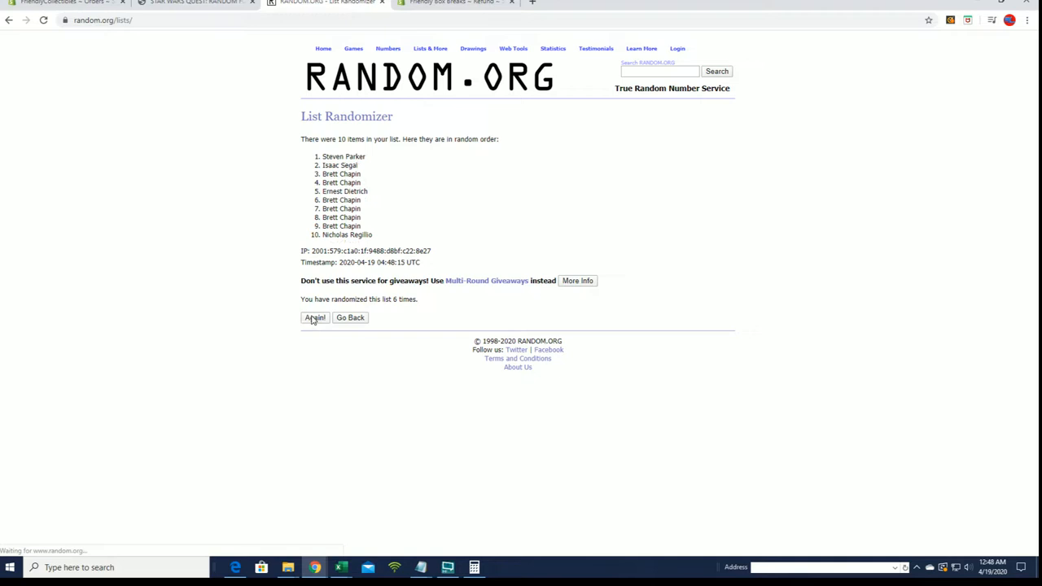
left_click(314, 317)
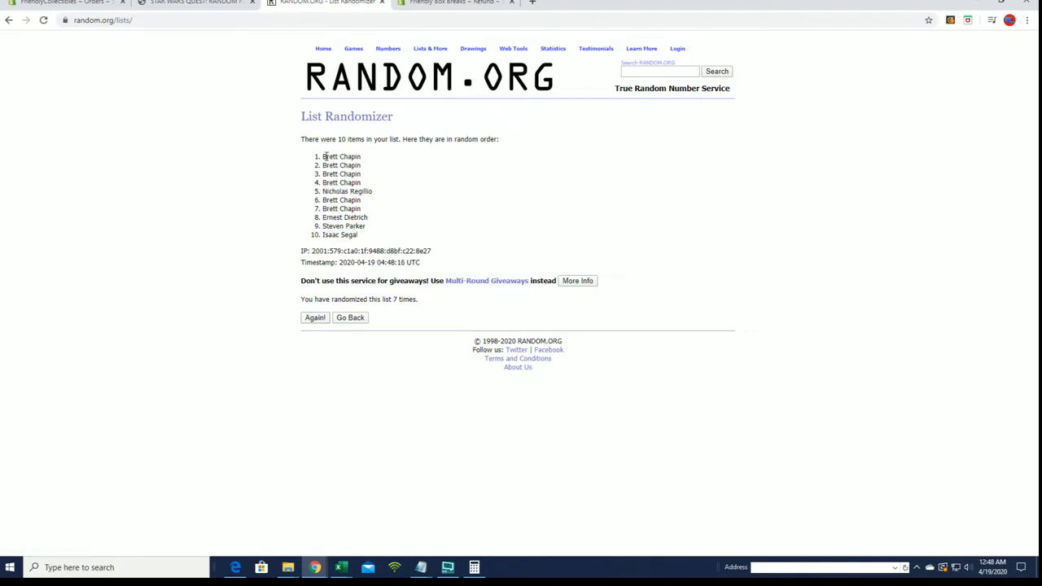
right_click(342, 173)
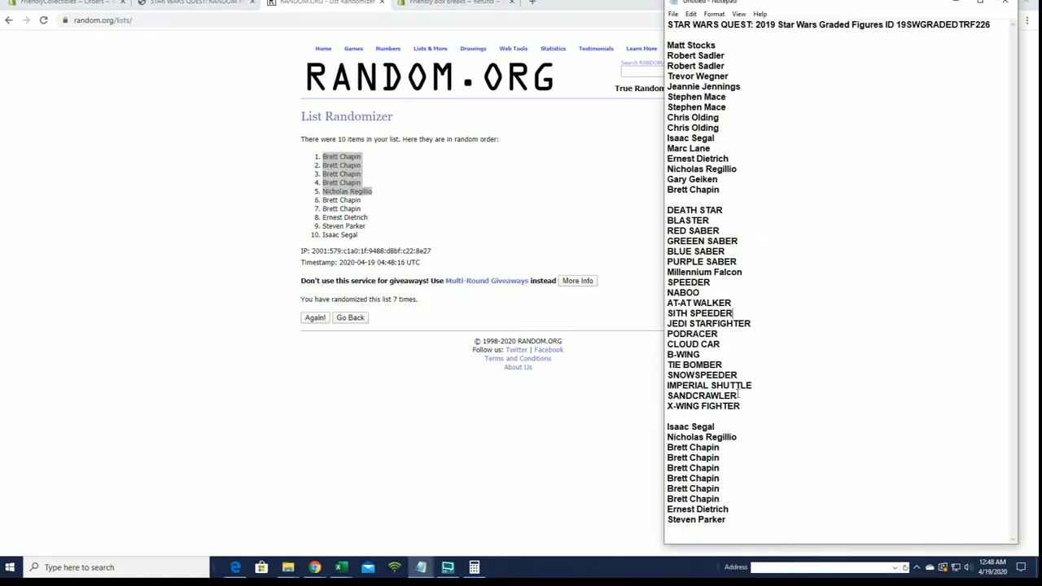
Step: Delete the leftover ten-name block and reopen a blank List Randomizer form
left_click_drag(690, 427, 698, 509)
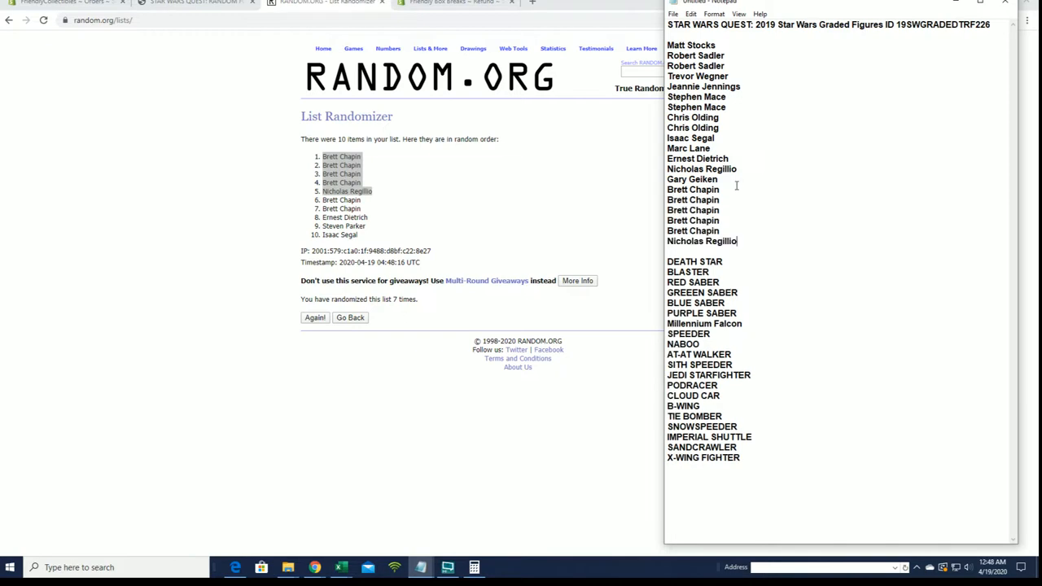
left_click(430, 48)
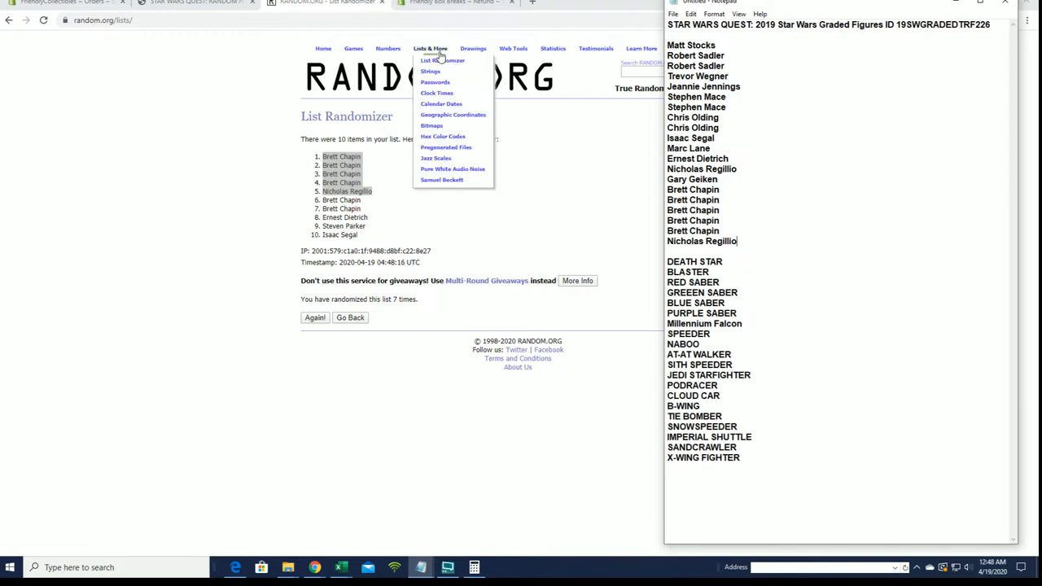
left_click(442, 60)
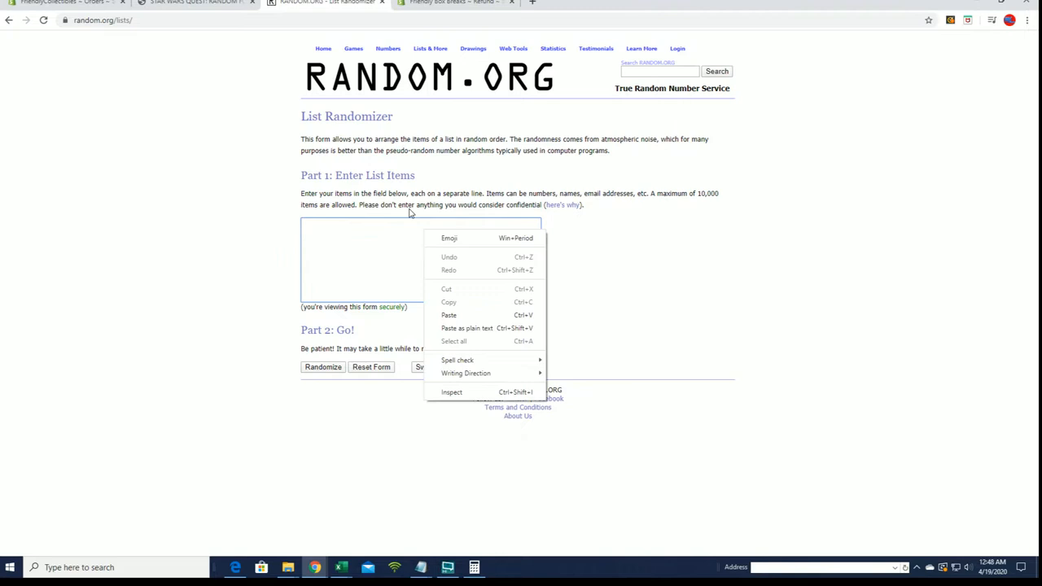
Step: Paste the twenty owner names into the randomizer and shuffle them several times
left_click(449, 315)
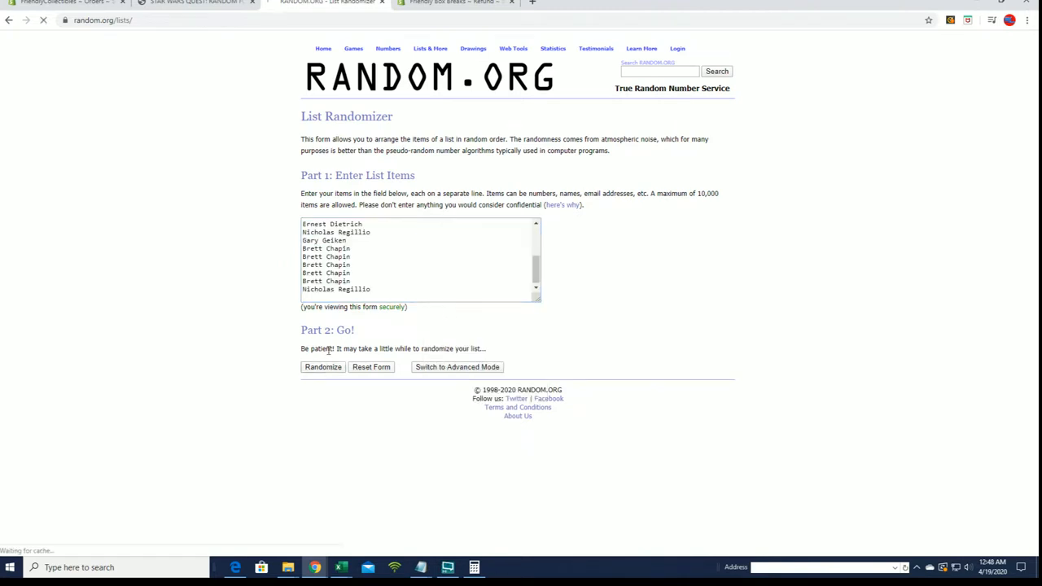
left_click(322, 366)
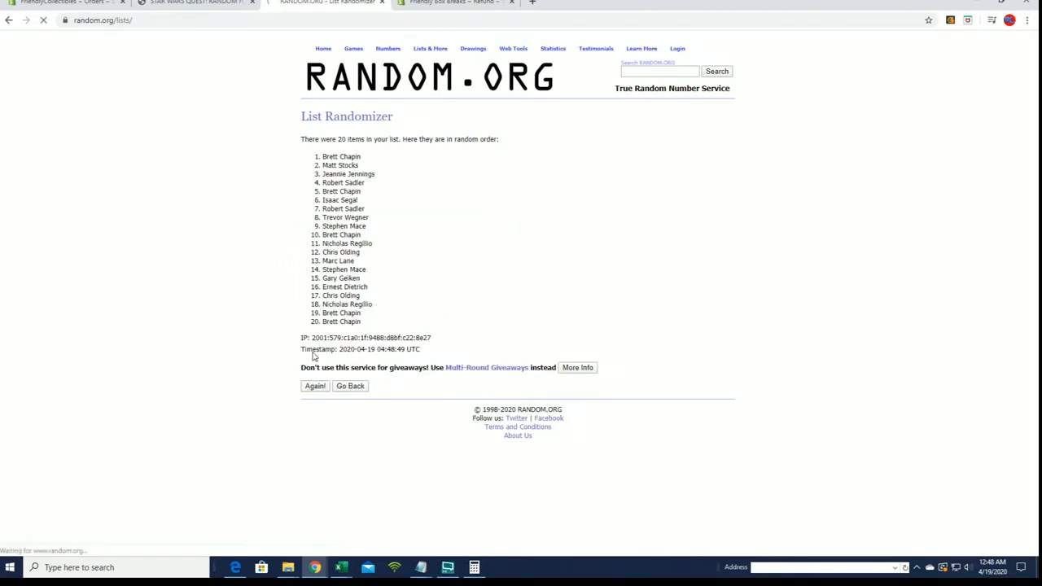
left_click(315, 386)
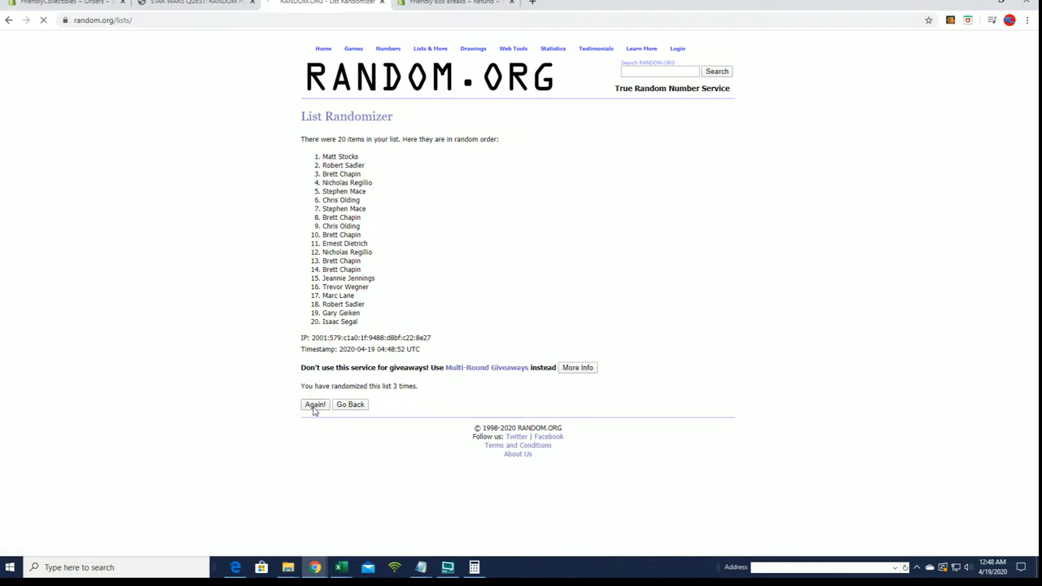
left_click(315, 404)
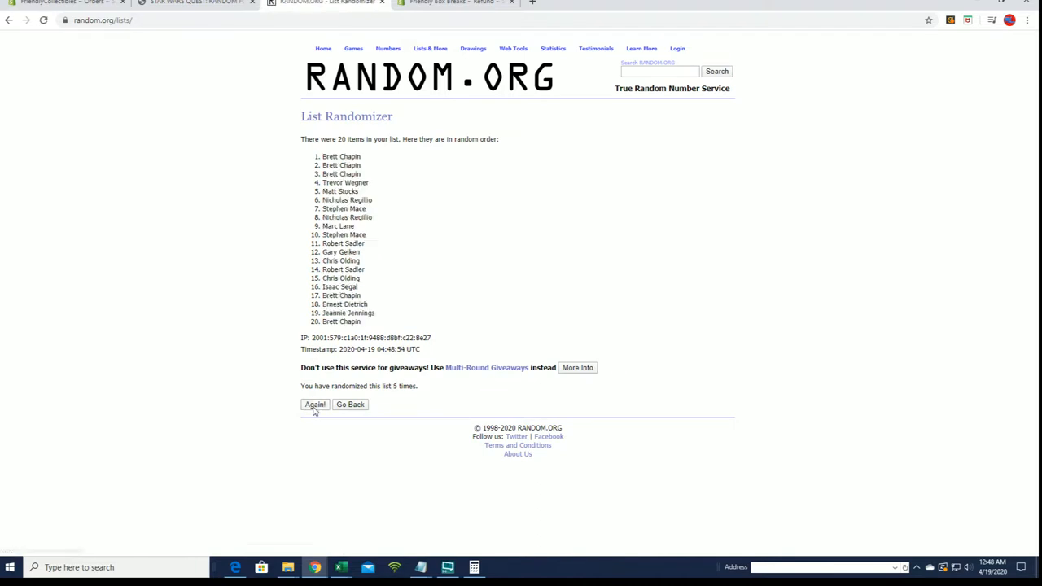
left_click(314, 404)
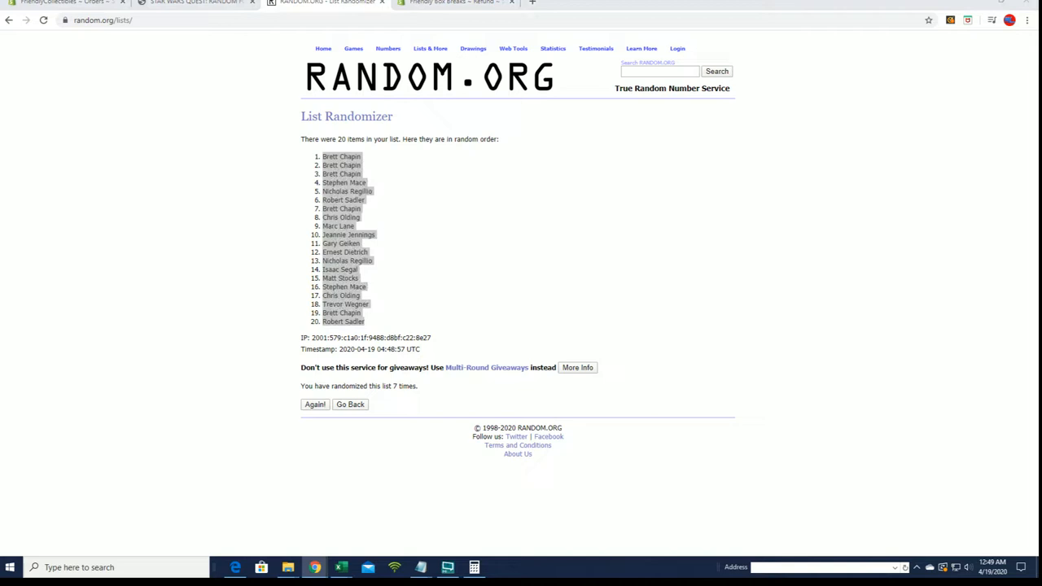
Step: Paste the shuffled owners as text under OWNERS in Excel column A
left_click(342, 567)
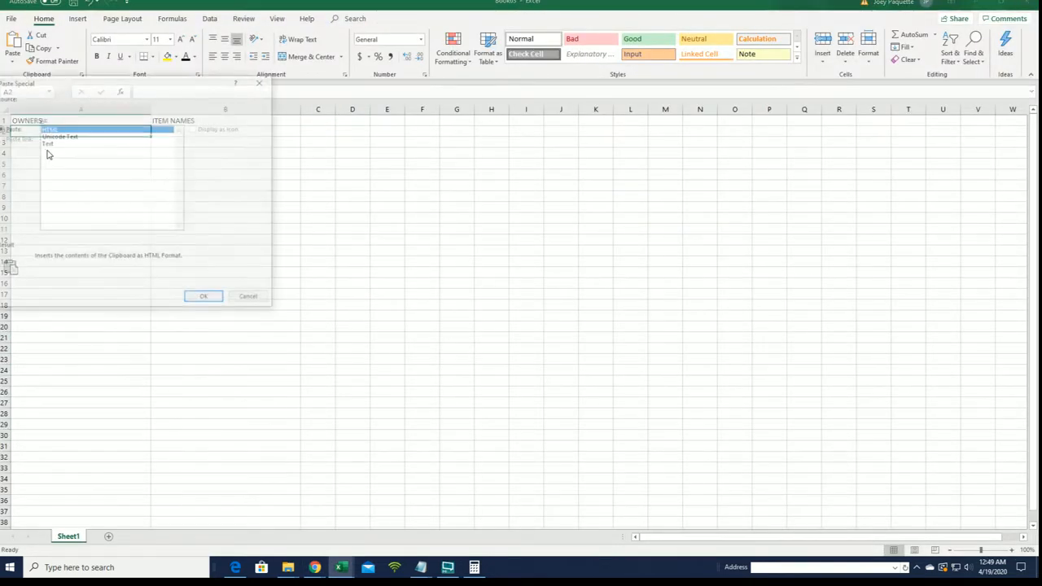
left_click(203, 296)
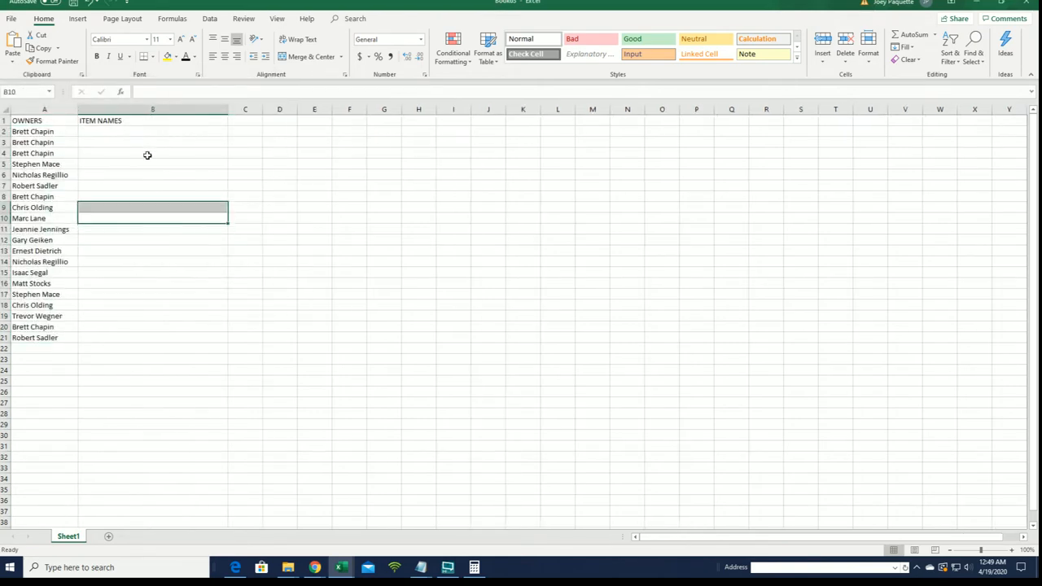
left_click(315, 3)
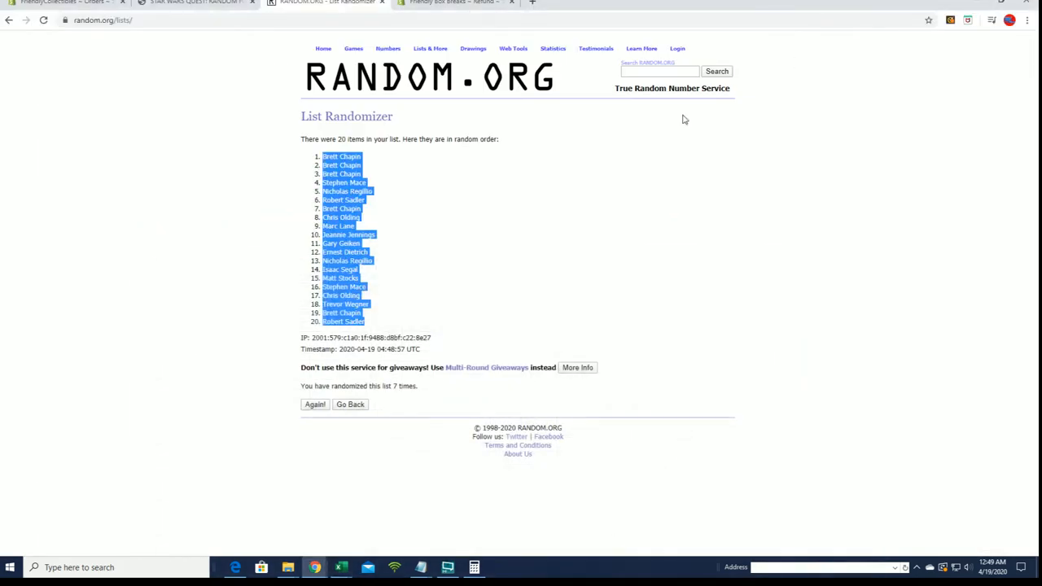
Step: Enter the twenty Star Wars item names, shuffle them several times, and copy the result
left_click(314, 405)
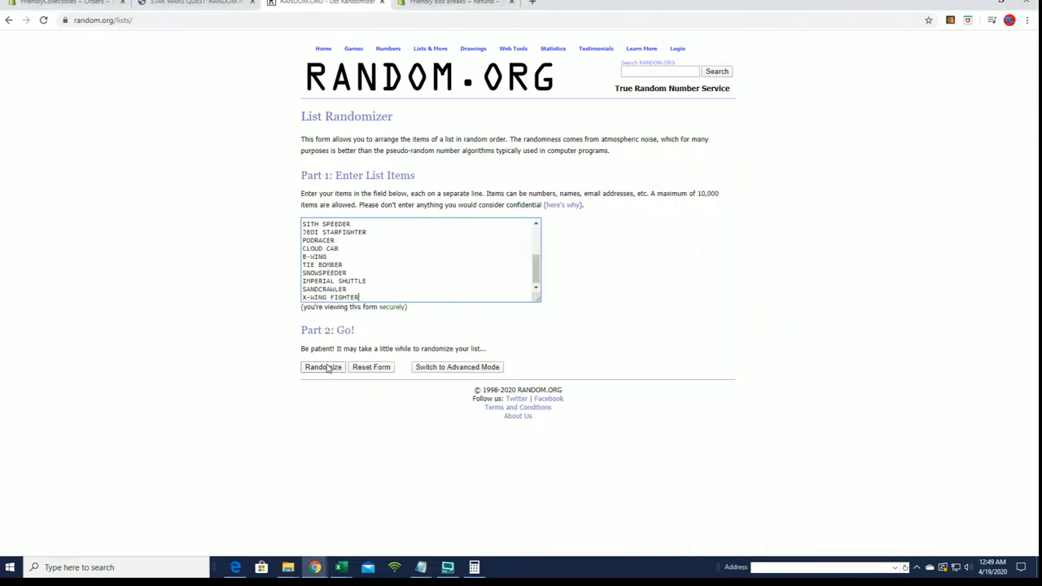
left_click(323, 366)
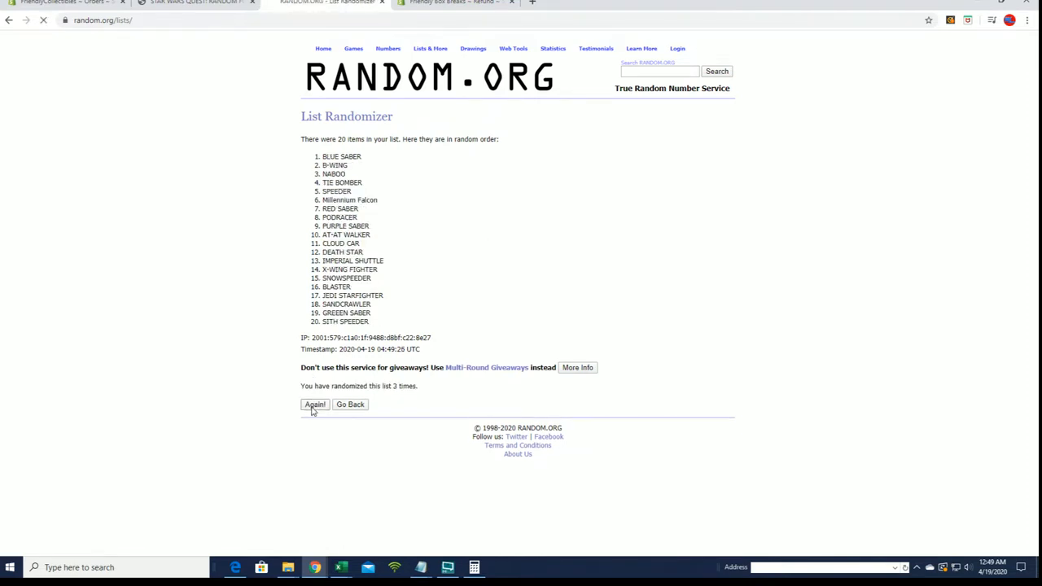
left_click(314, 405)
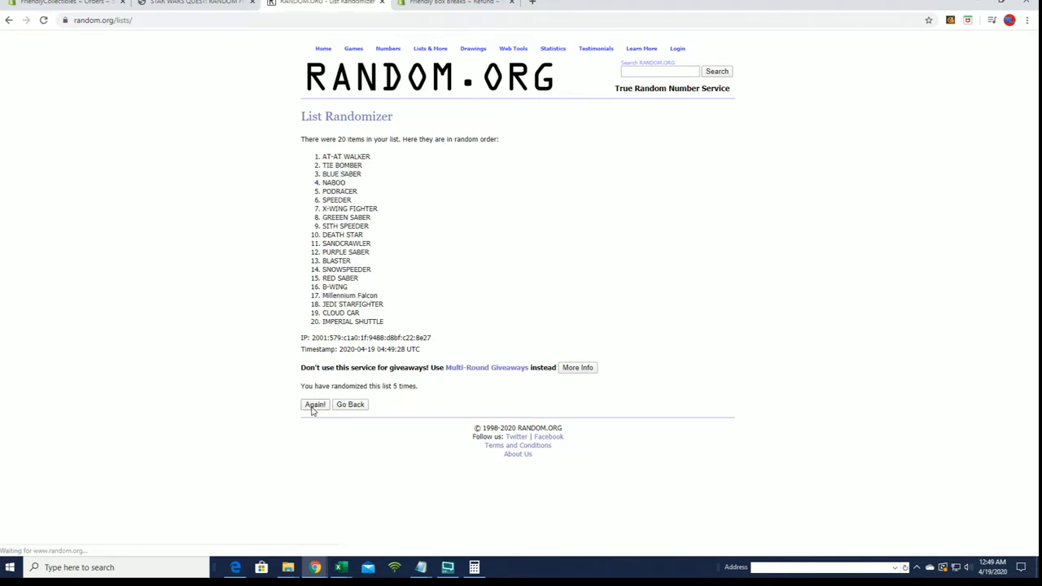
left_click(314, 405)
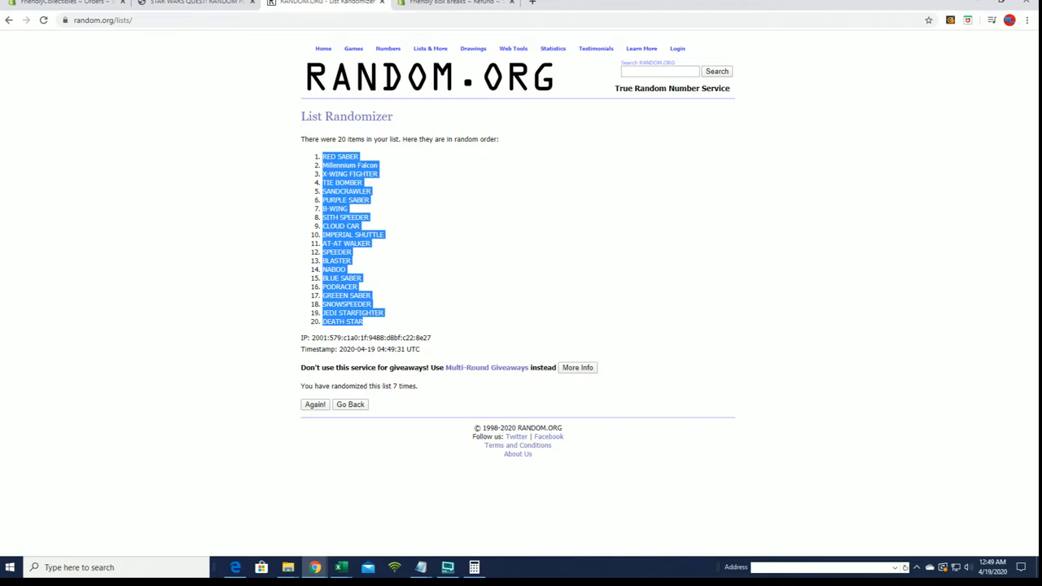
left_click(340, 568)
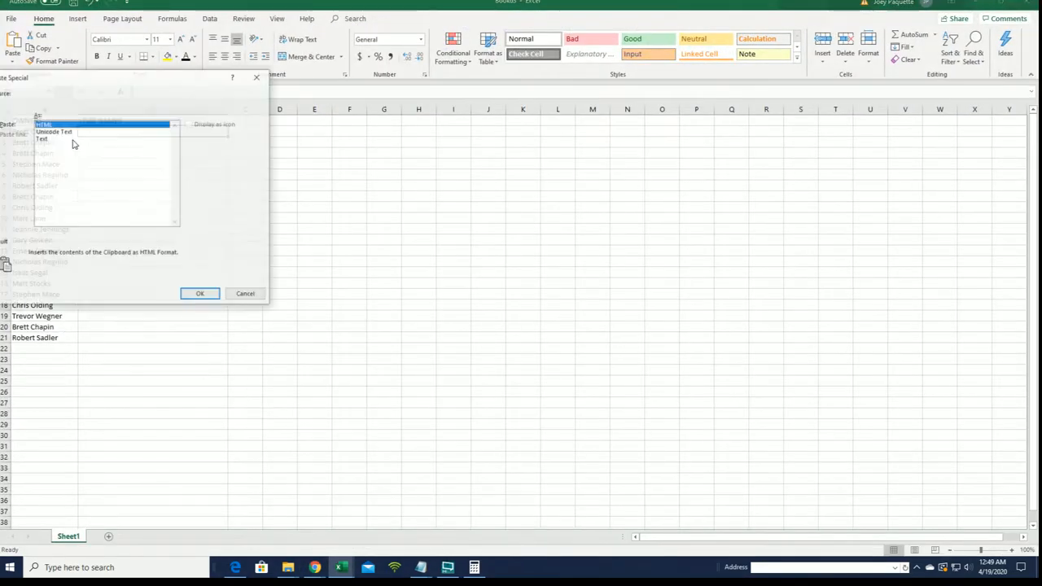
Step: Paste items as text into column B, rejoining X WING FIGHTER, B WING, AT AT WALKER
left_click(199, 293)
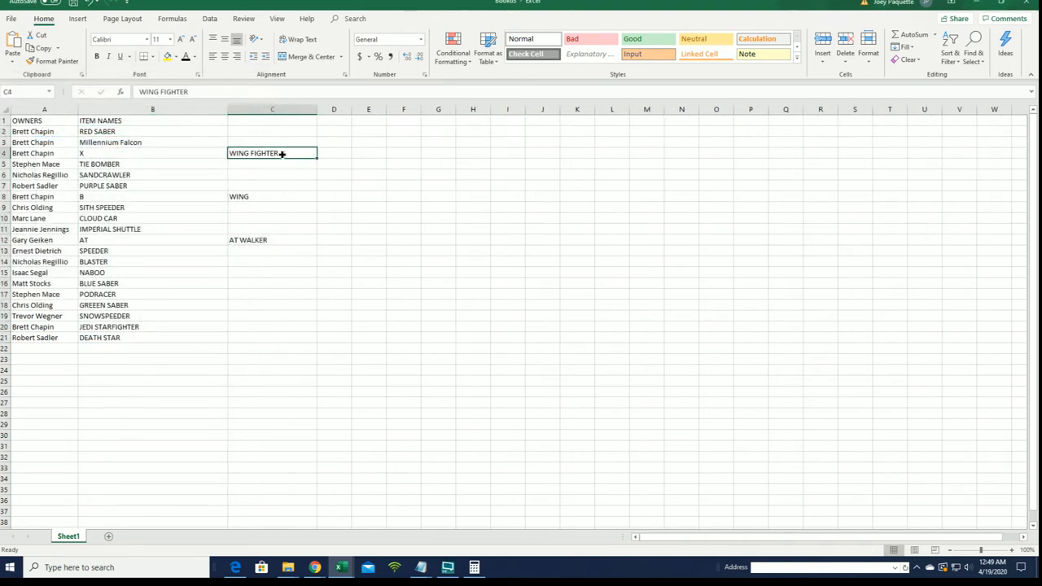
right_click(272, 153)
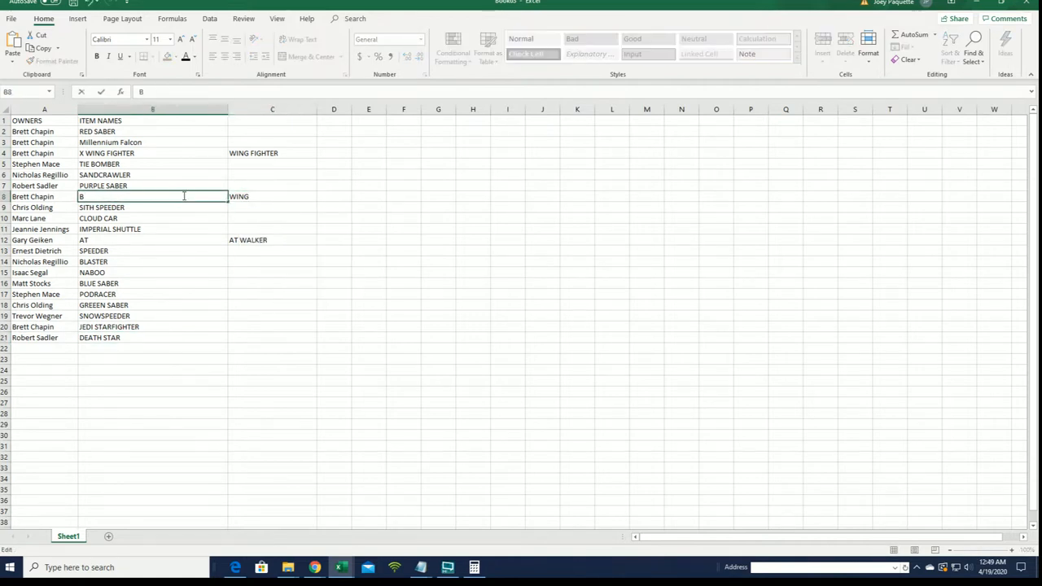
left_click(271, 239)
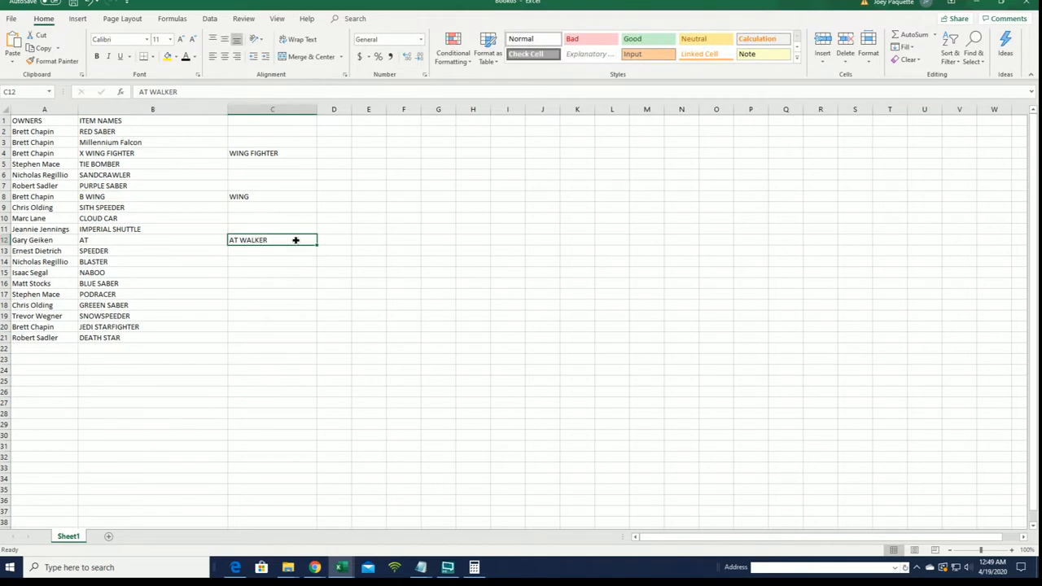
right_click(272, 240)
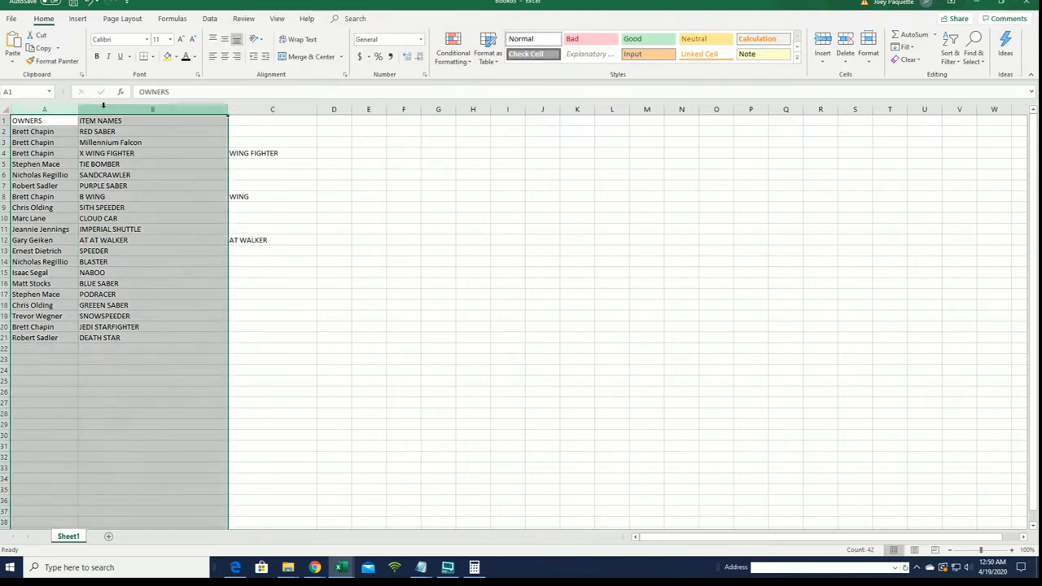
Step: Bold and enlarge the font of the OWNERS and ITEM NAMES columns
left_click(44, 131)
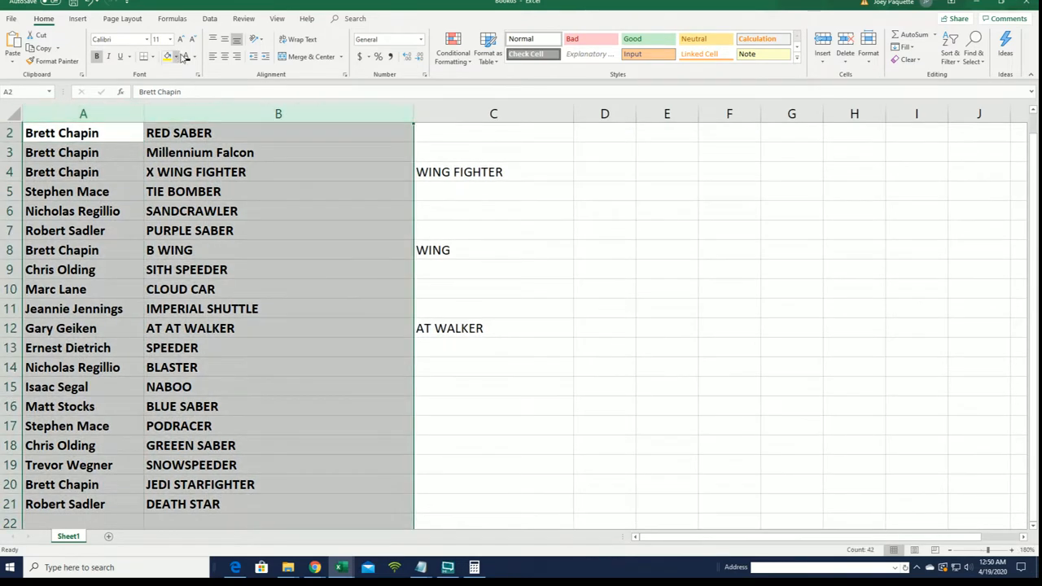
left_click(278, 152)
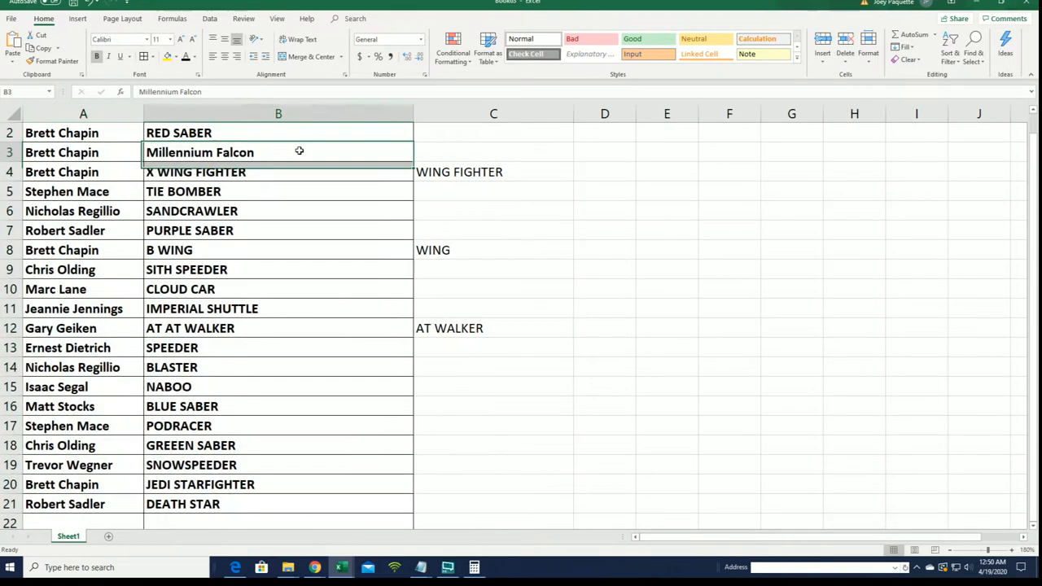